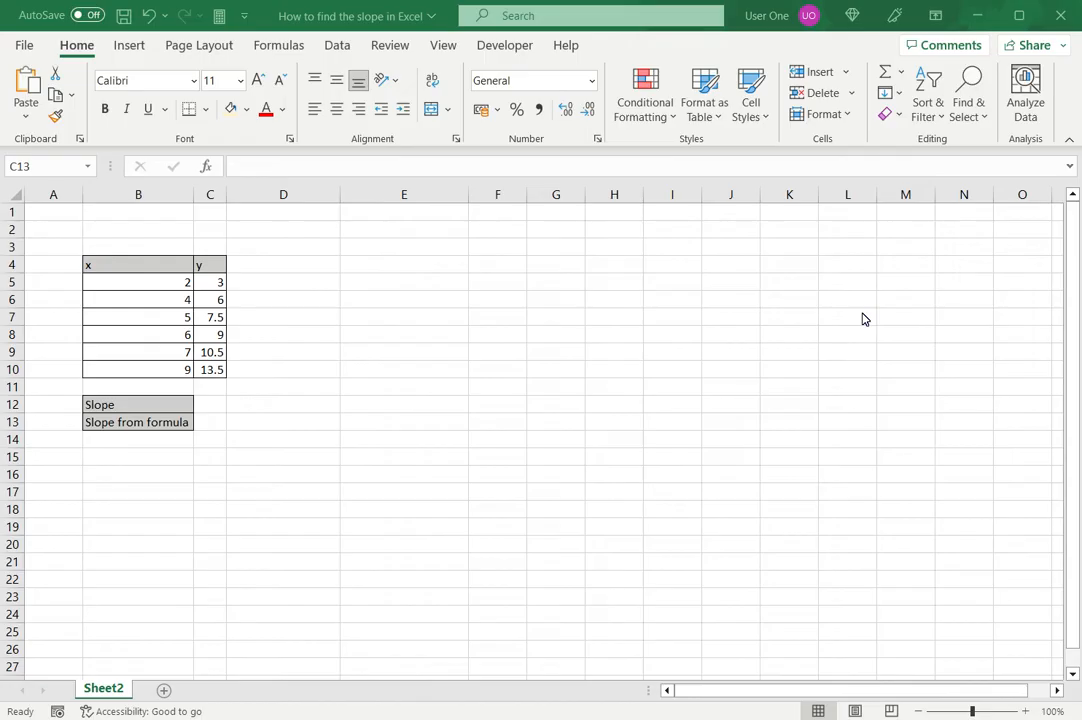
mouse_move(155, 266)
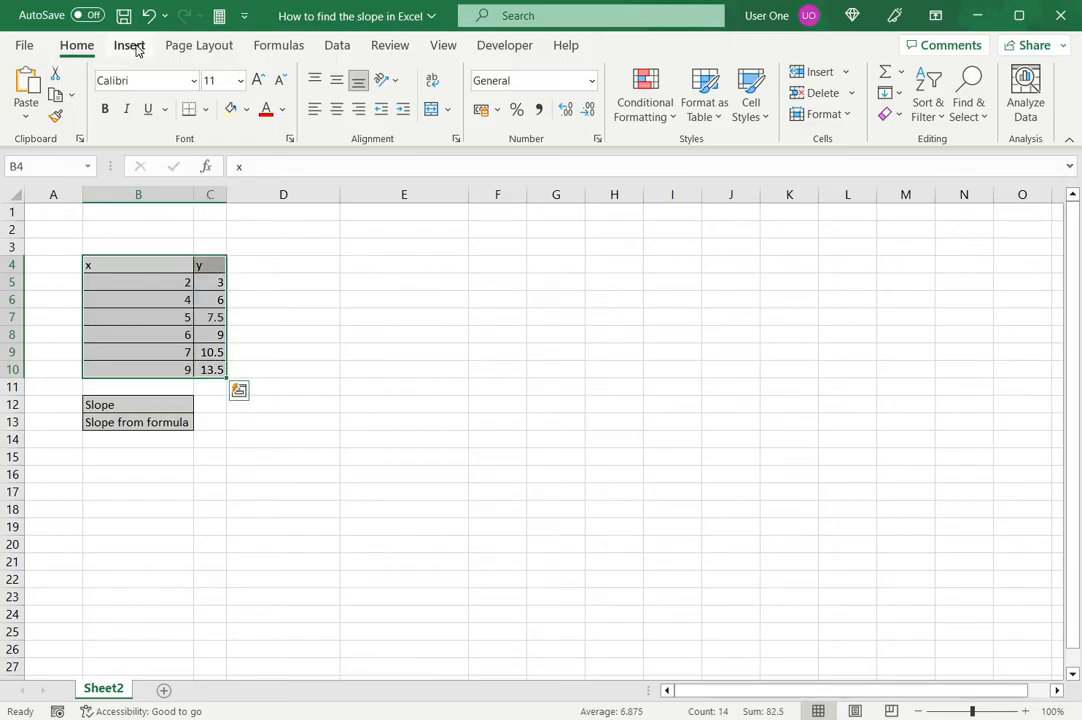
- Insert a Scatter with Straight Lines chart plotting y against x beside the table
left_click(129, 45)
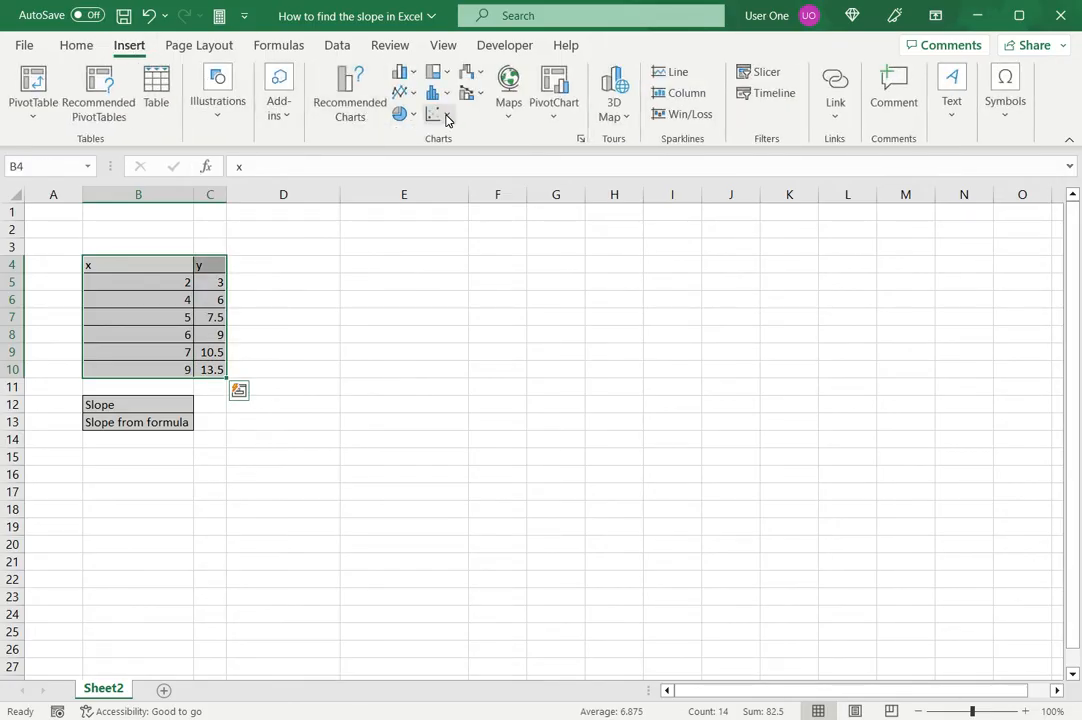
left_click(438, 114)
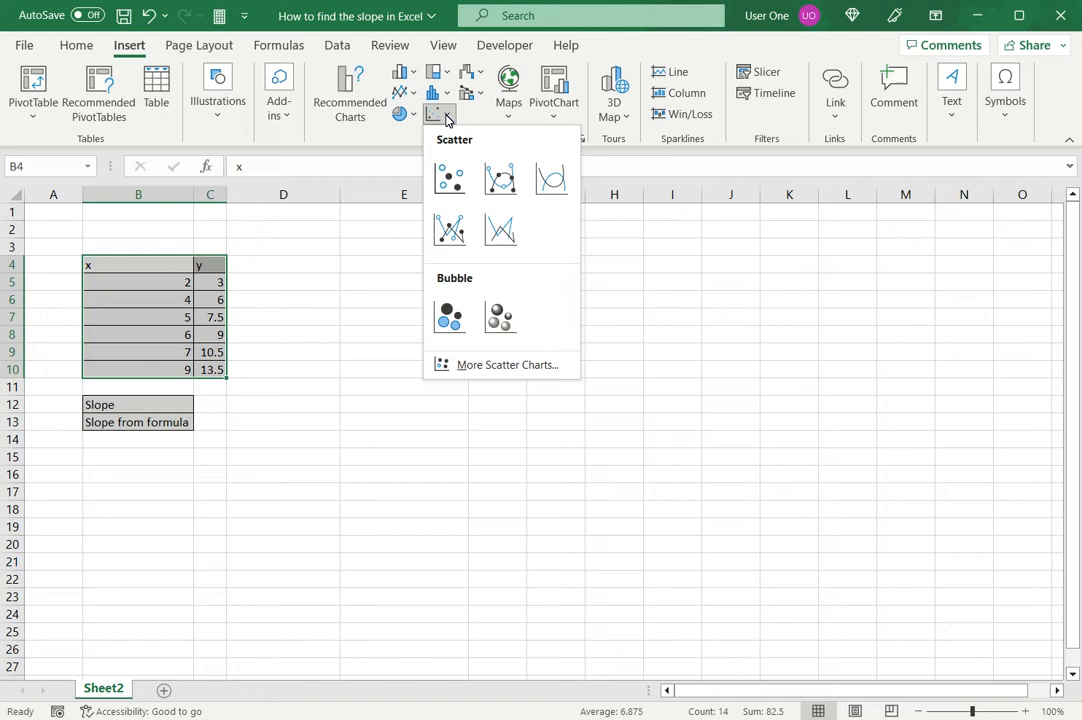
left_click(500, 230)
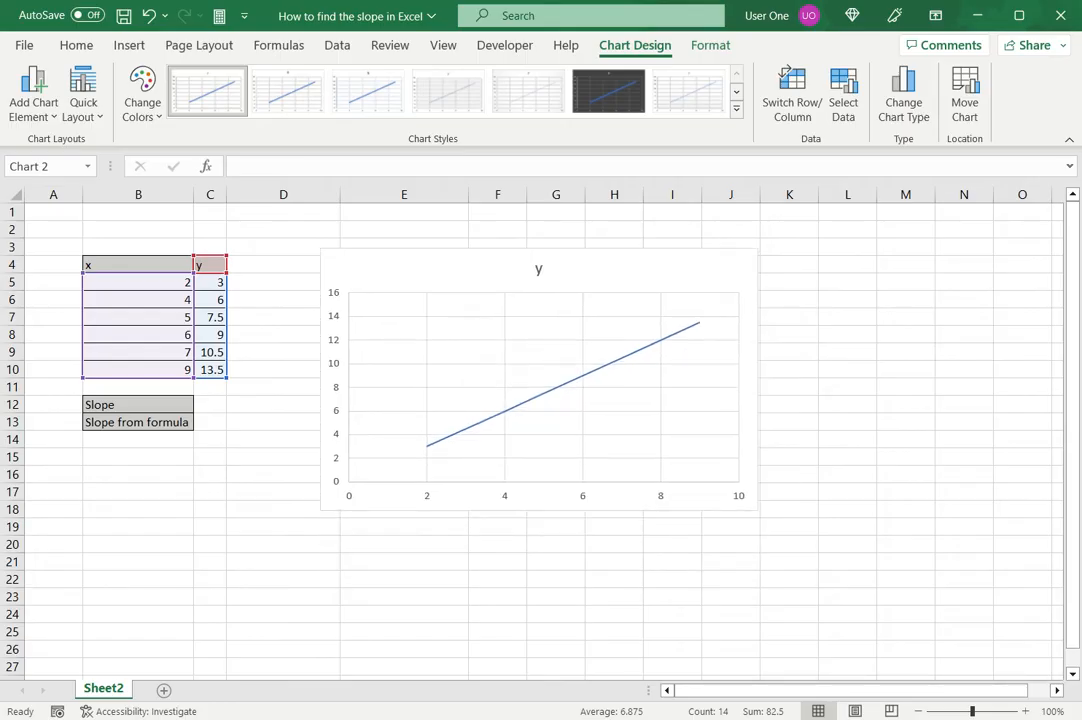
- Select the chart and add a linear trendline through Add Chart Element
left_click(540, 375)
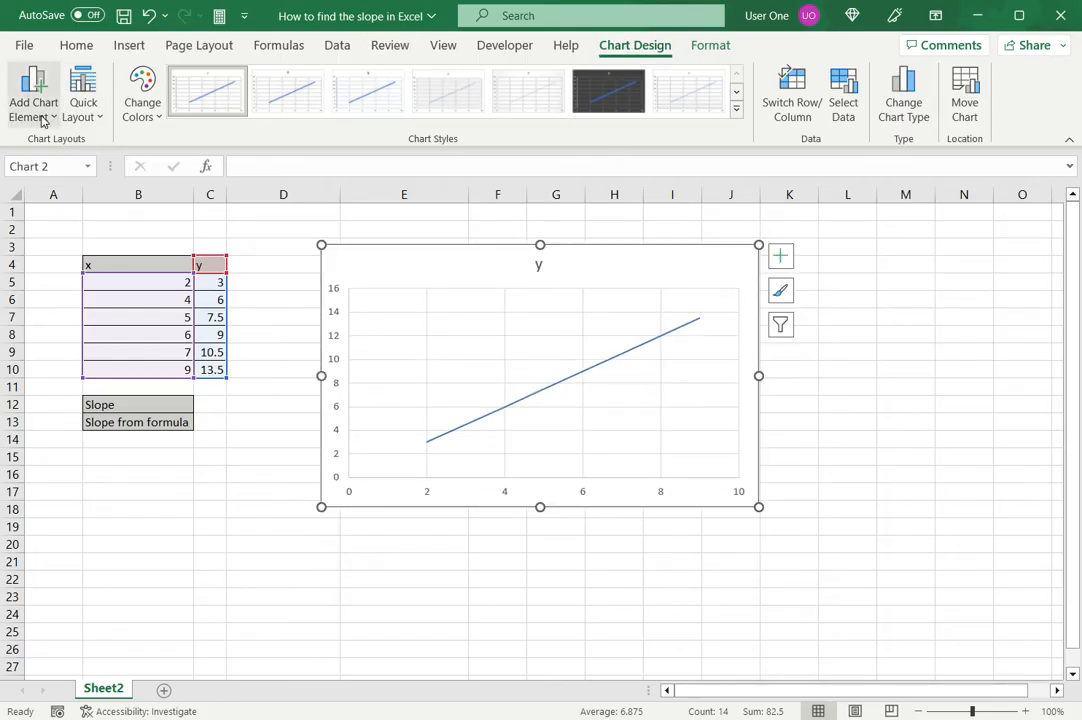
left_click(33, 90)
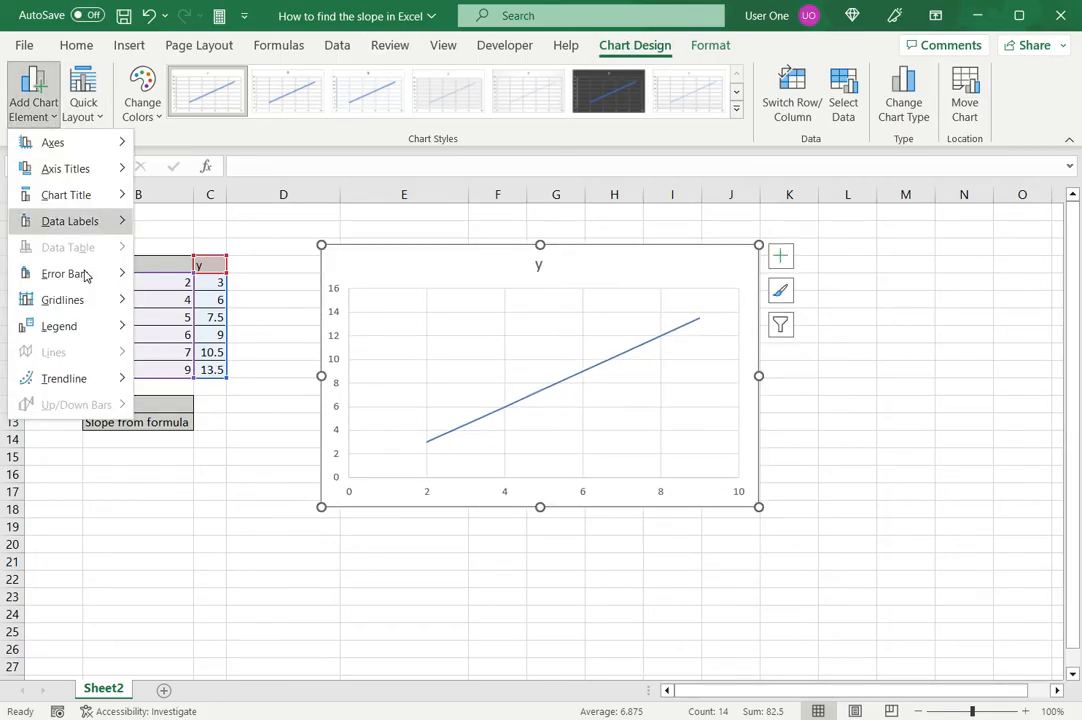
left_click(64, 378)
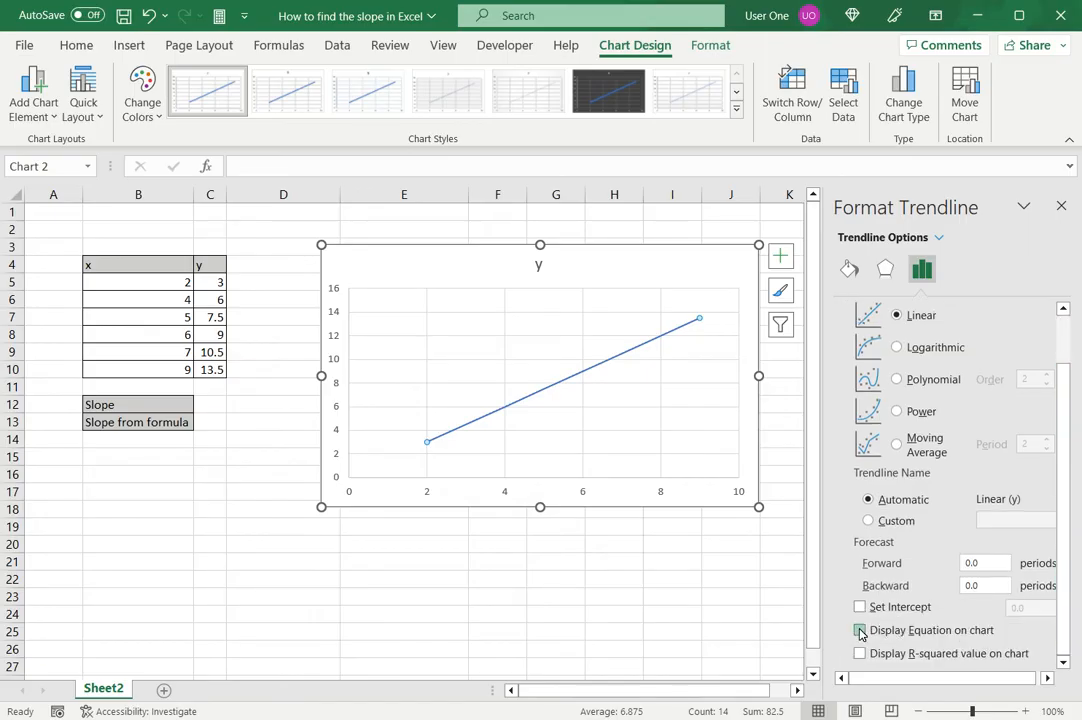
- Display the trendline equation y = 1.5x on the chart and close Format Trendline
left_click(859, 630)
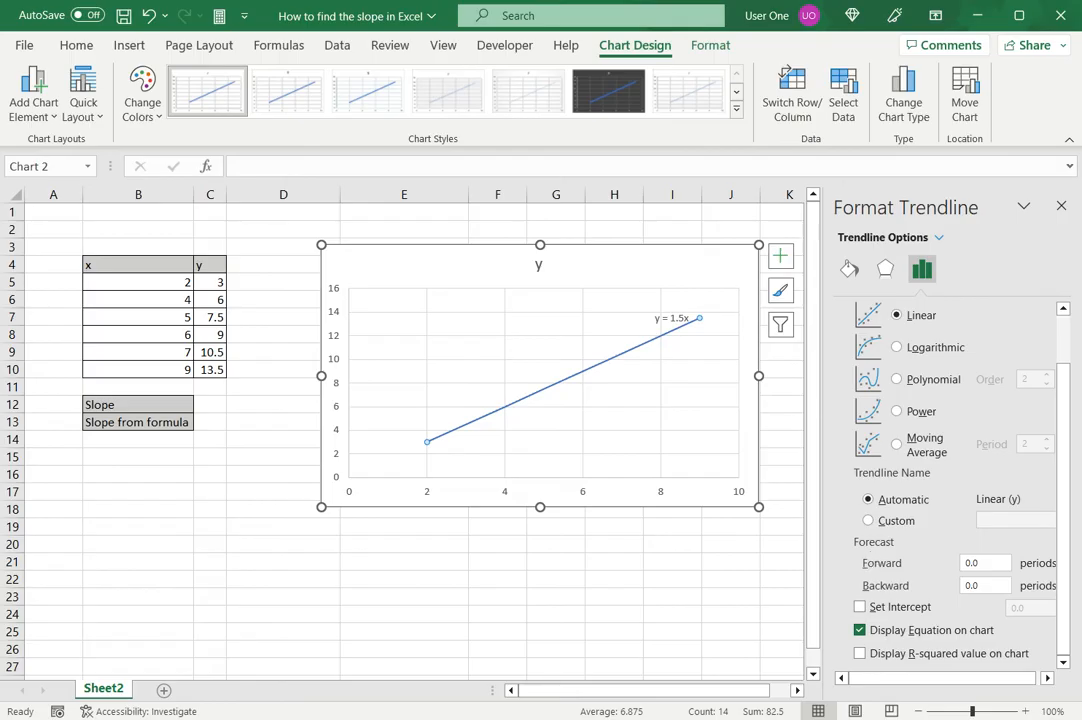
mouse_move(673, 318)
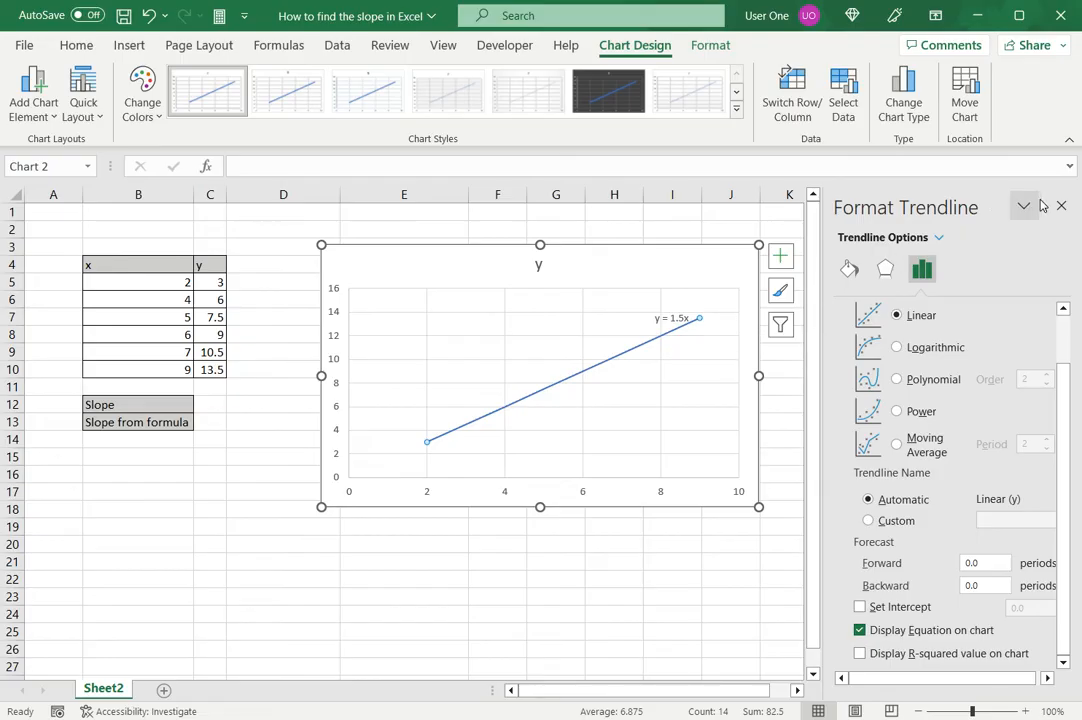
left_click(1061, 206)
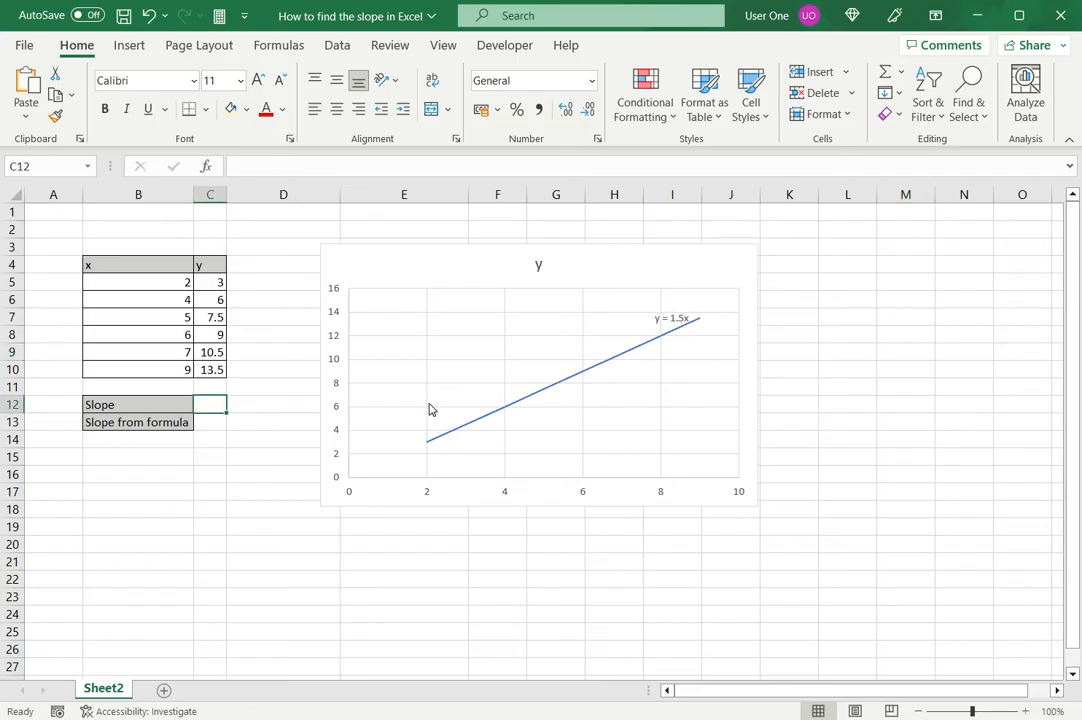
- Enter =SLOPE(C5:C10,B5:B10) in C12, returning 1.5
type("=slope(")
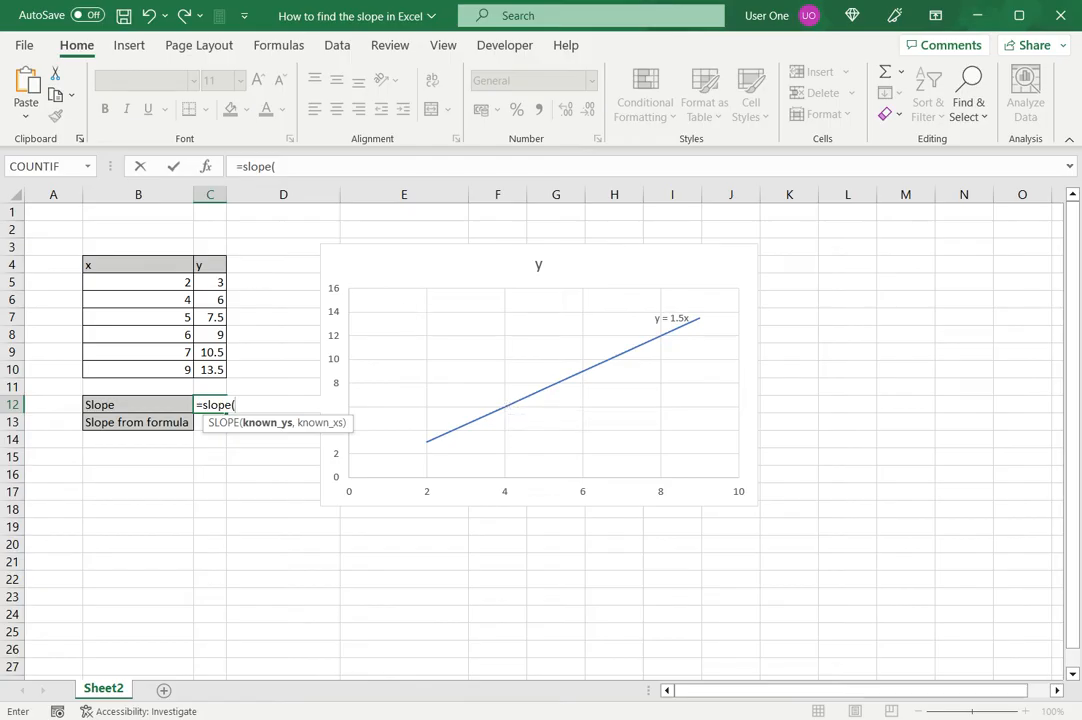
left_click_drag(210, 282, 210, 369)
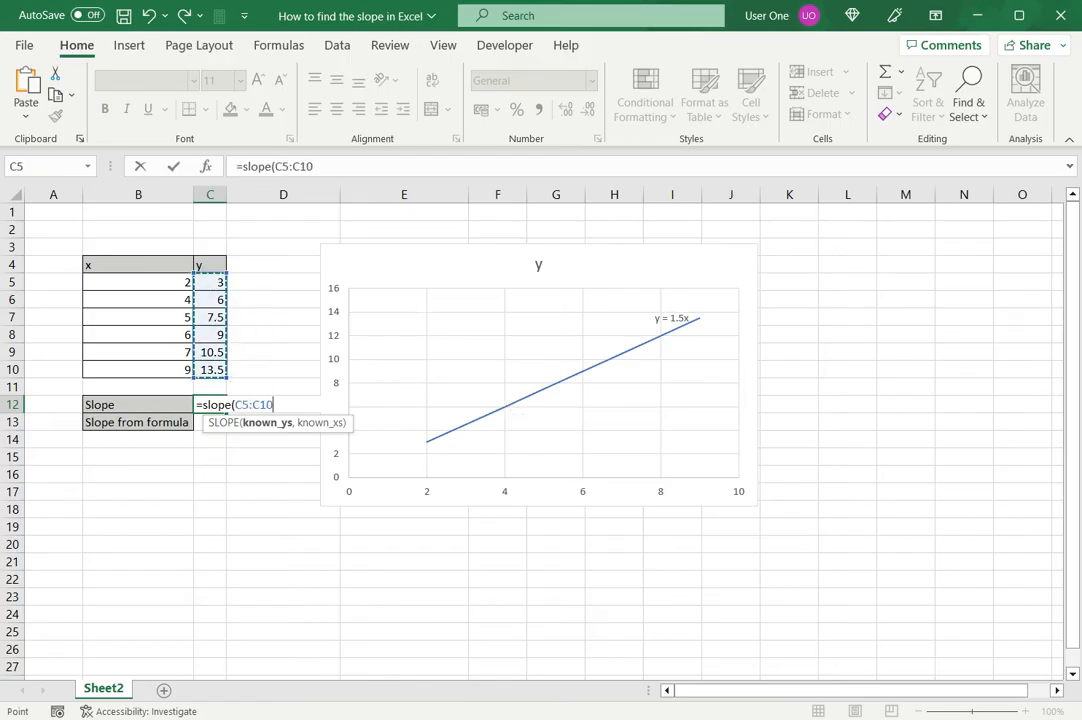
type(",")
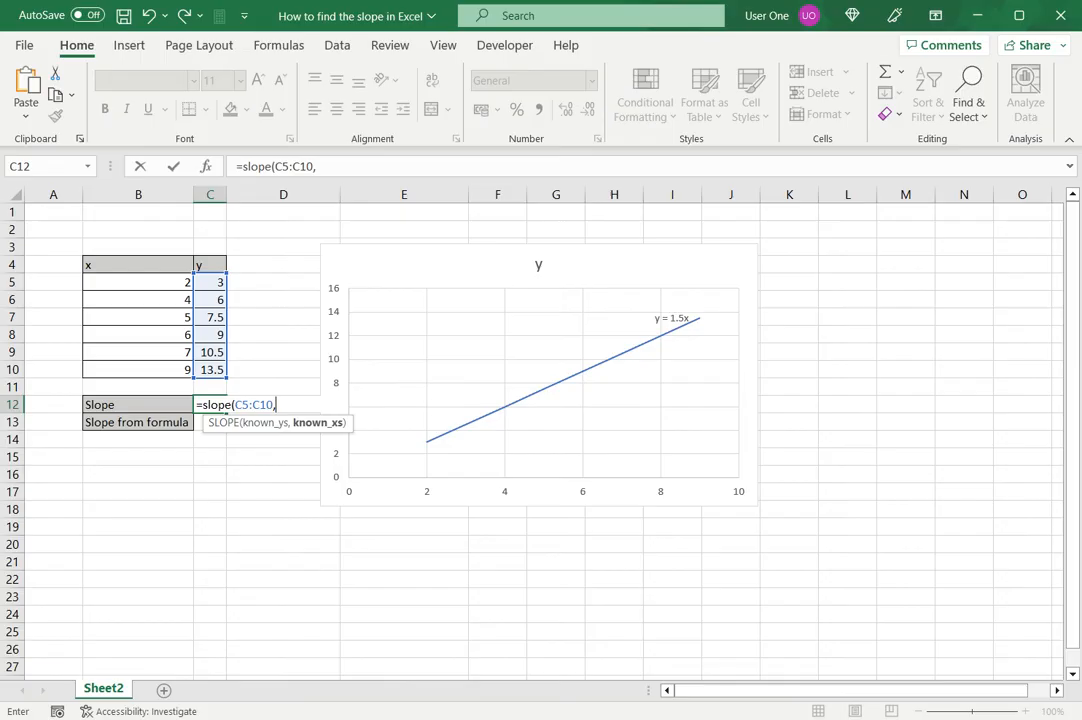
left_click_drag(138, 282, 138, 387)
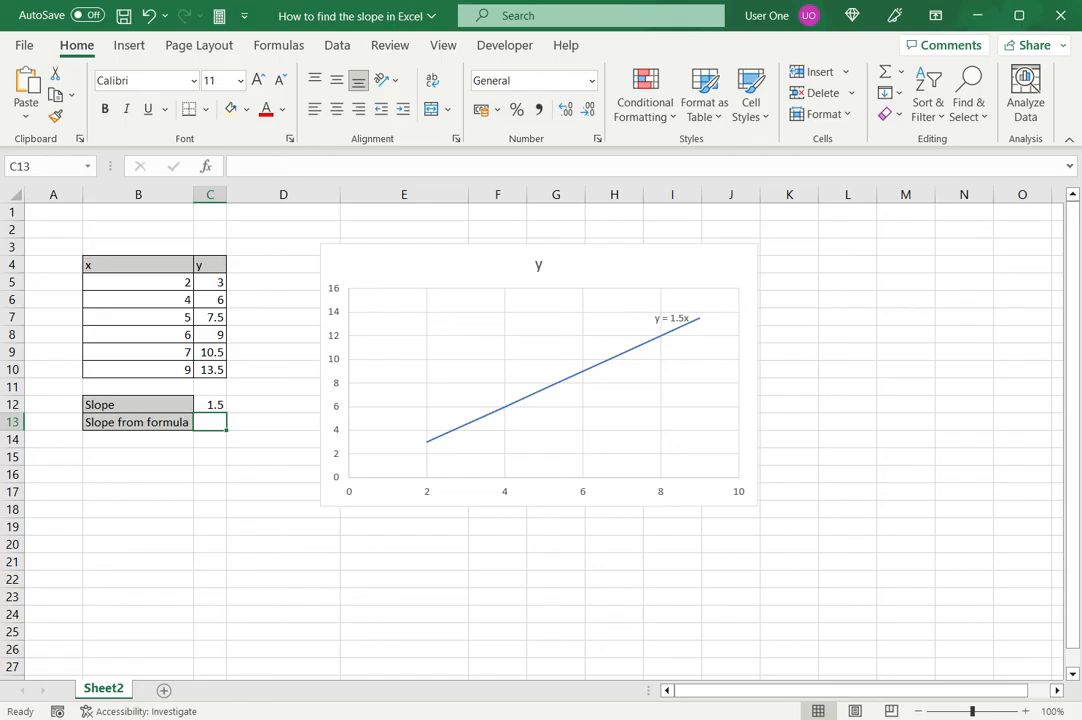
type("=")
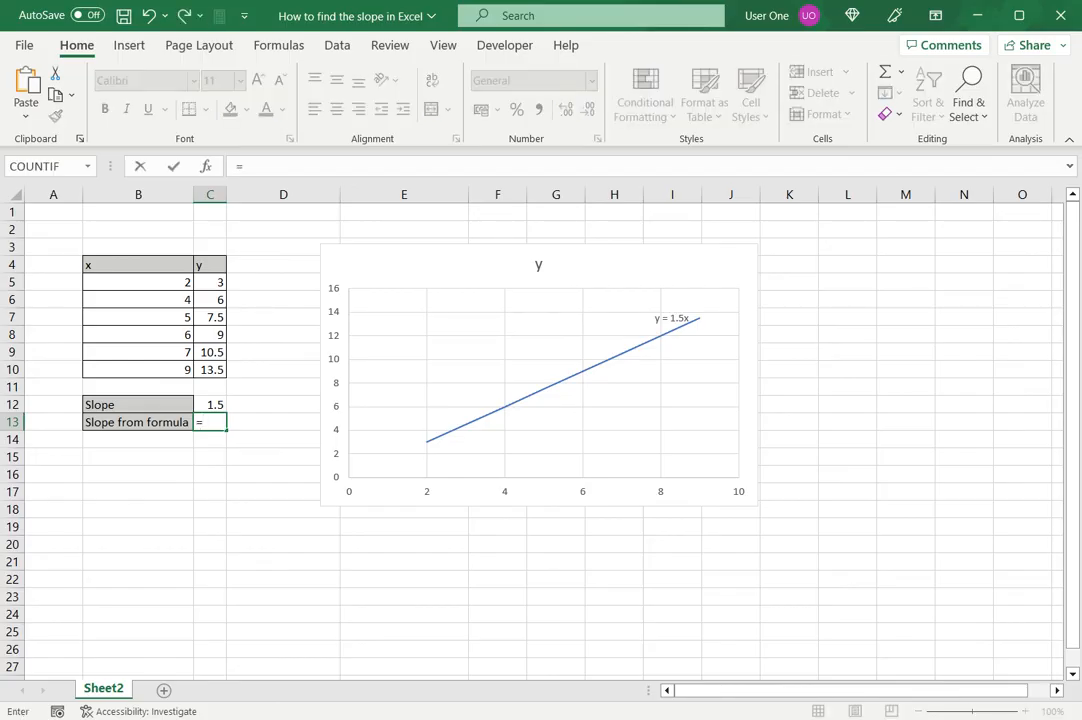
- Enter =(C6-C5)/(B6-B5) in C13, giving 1.5, then select C13 to check it
type("(")
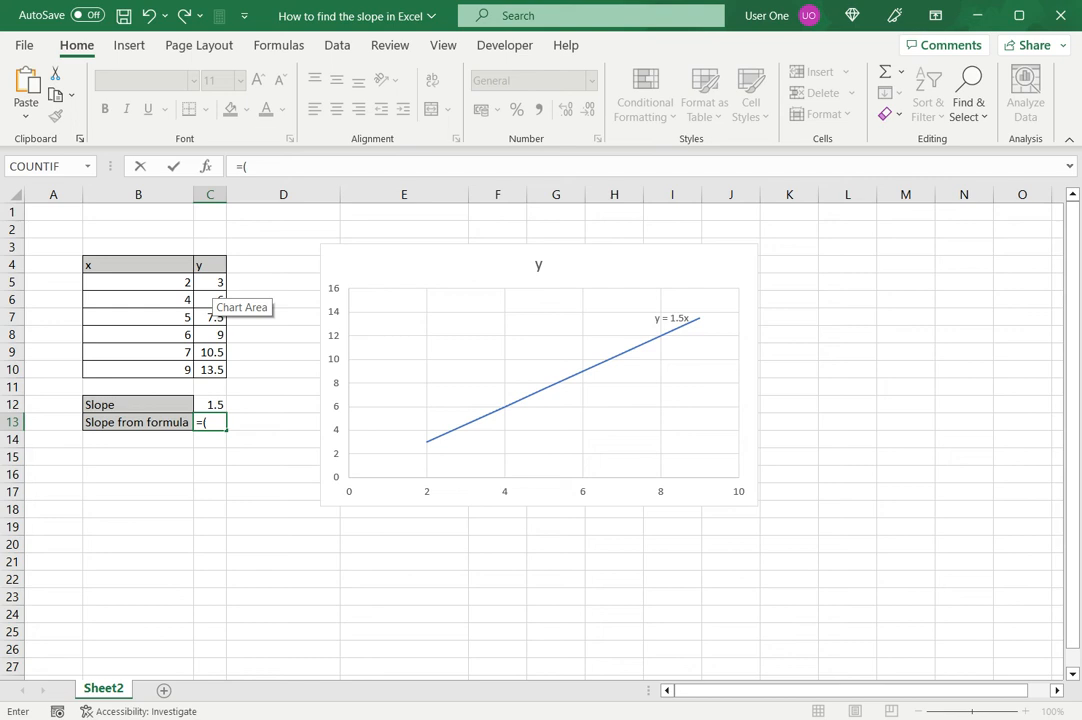
left_click(210, 299)
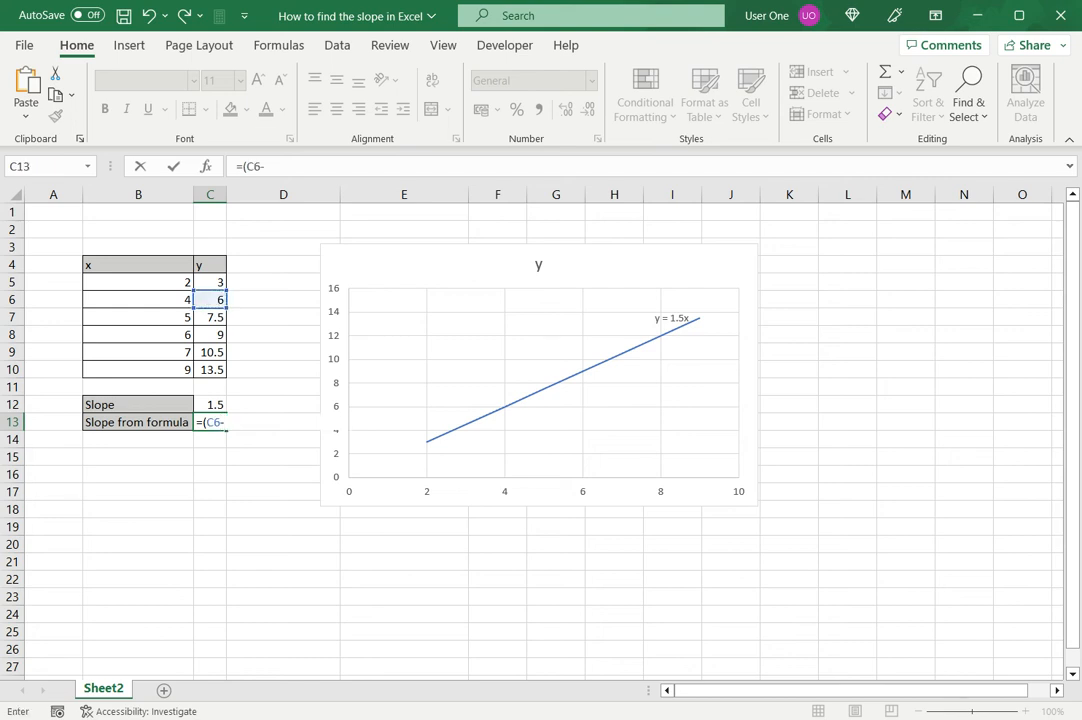
left_click(210, 282)
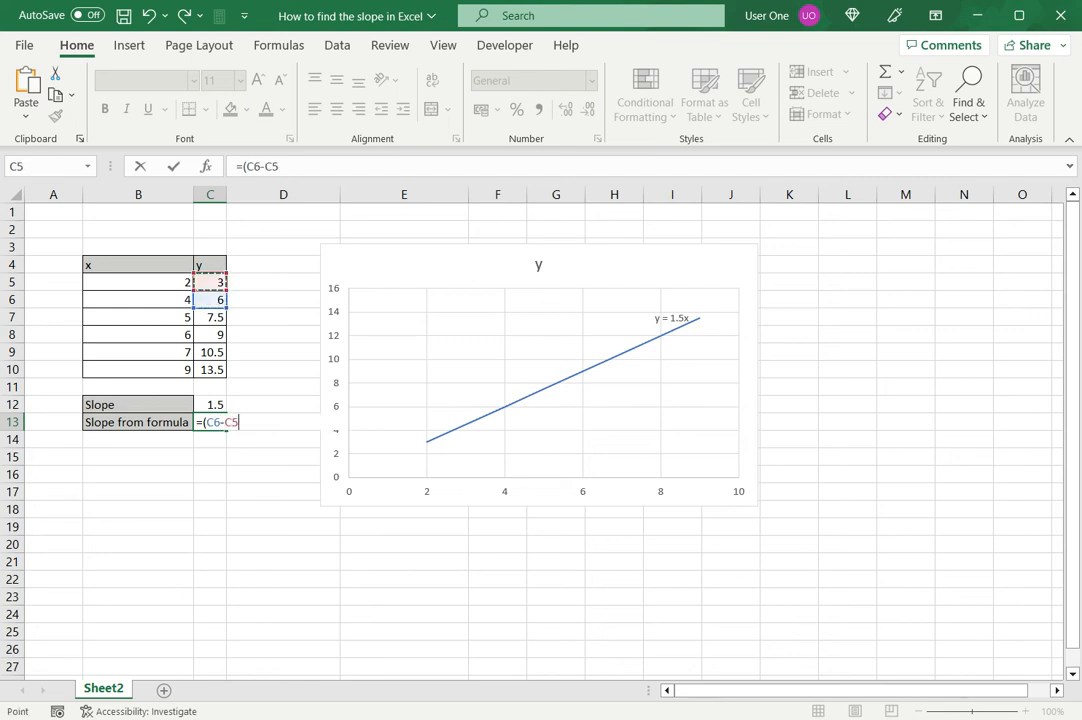
type(")/")
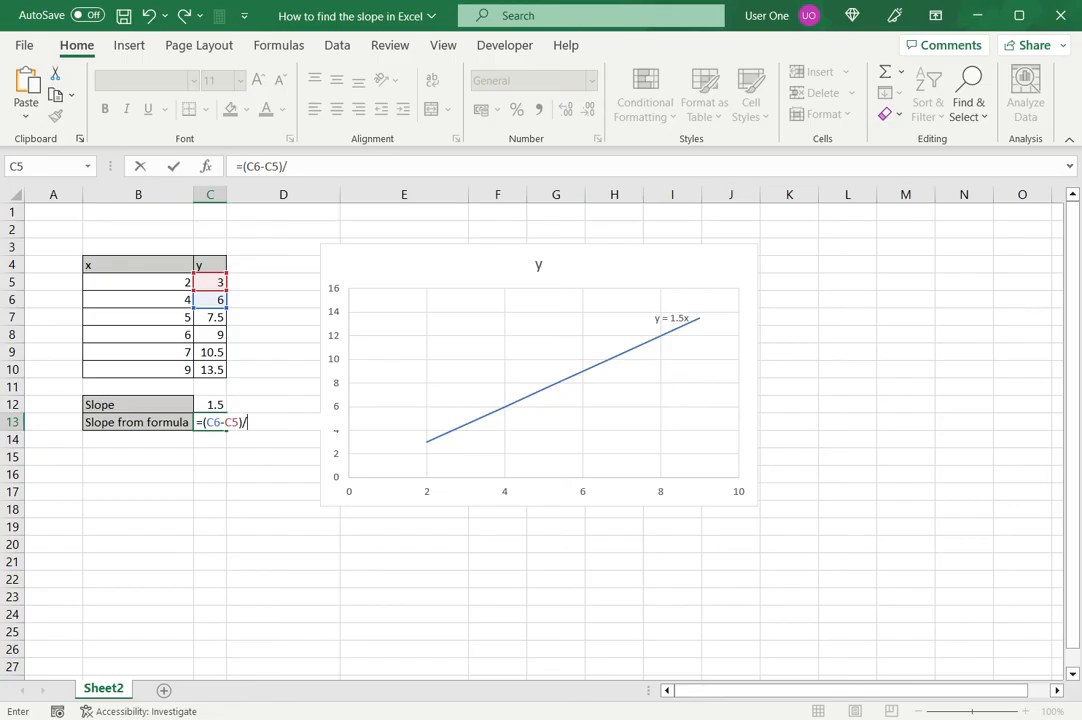
type("(")
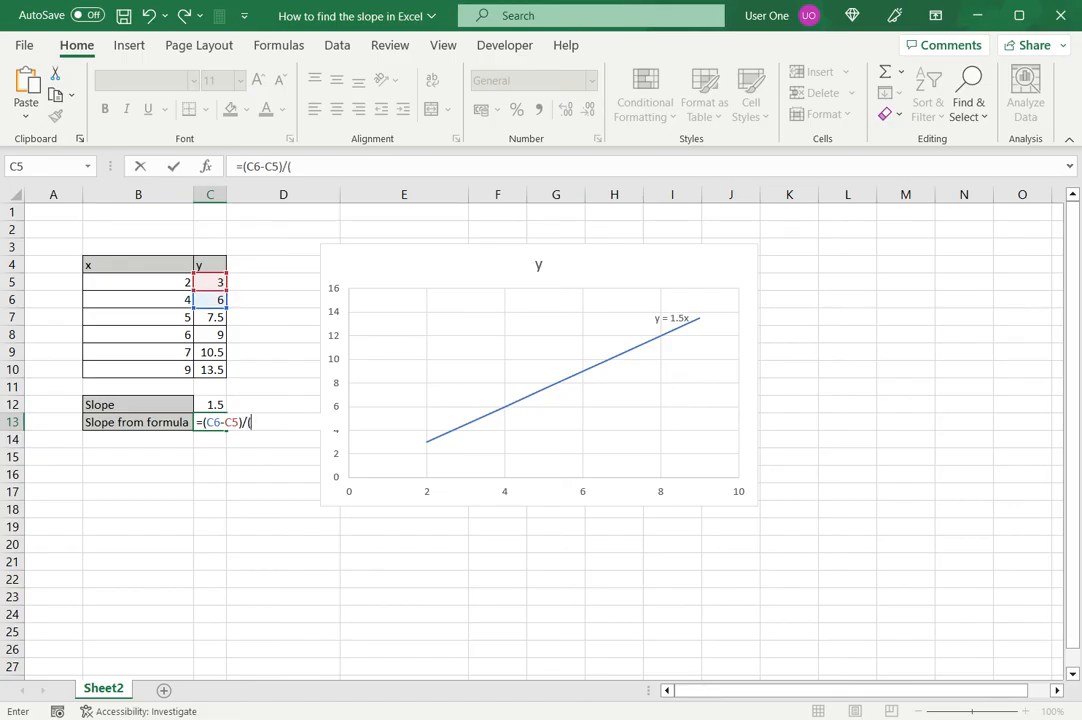
left_click(138, 300)
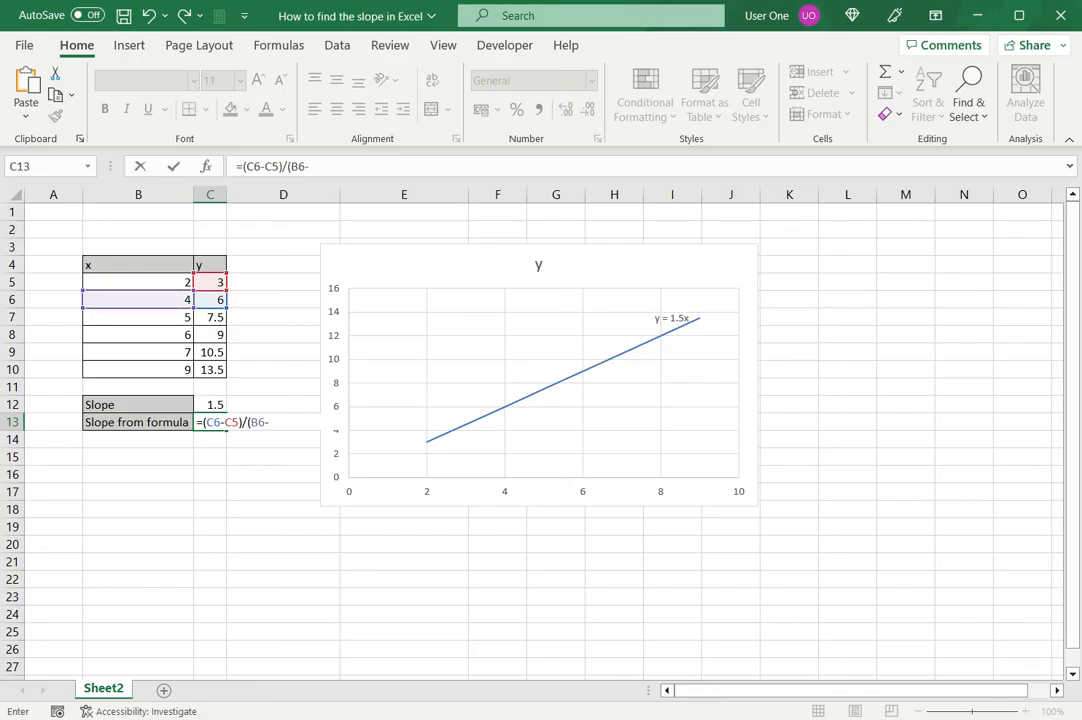
left_click(138, 281)
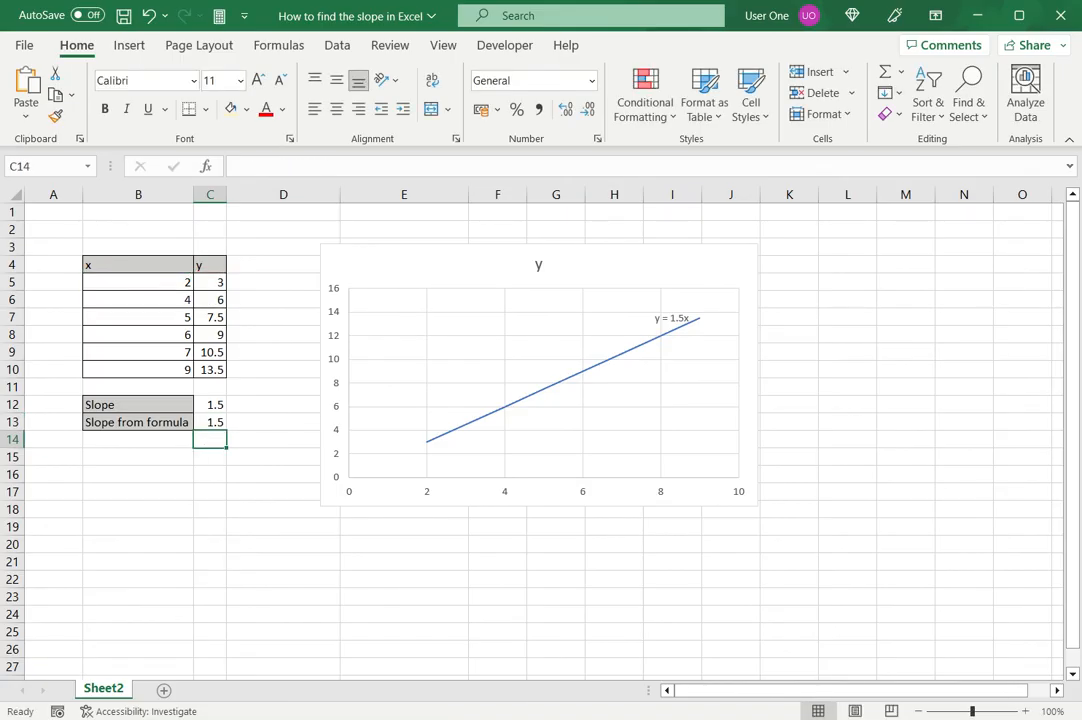
left_click(210, 421)
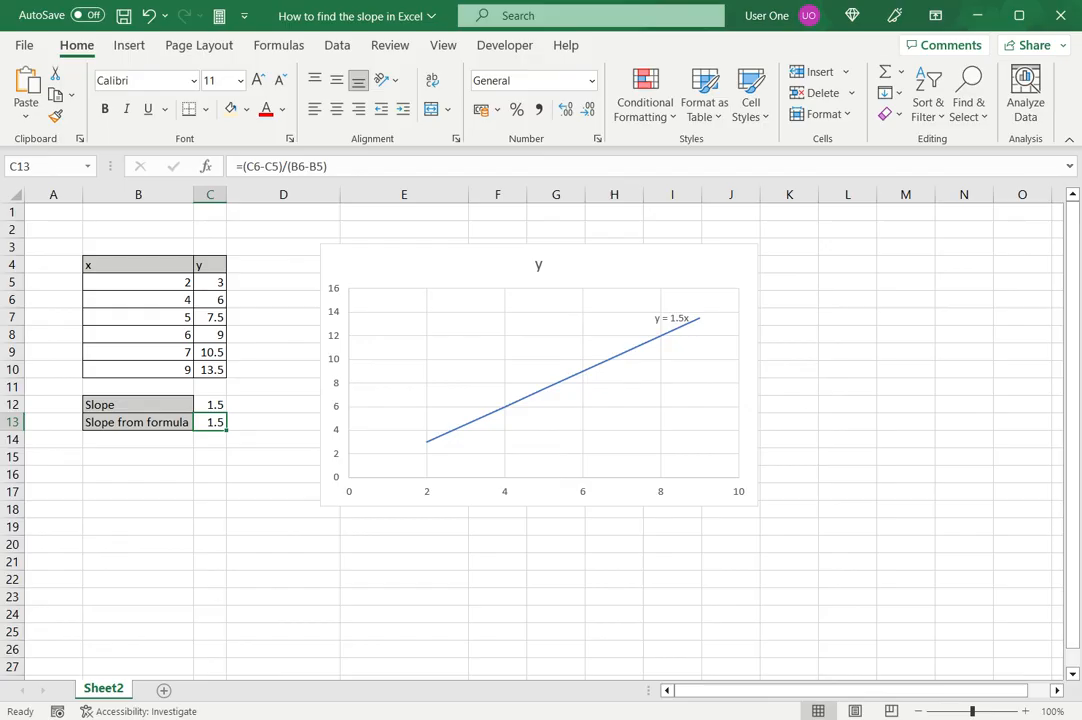